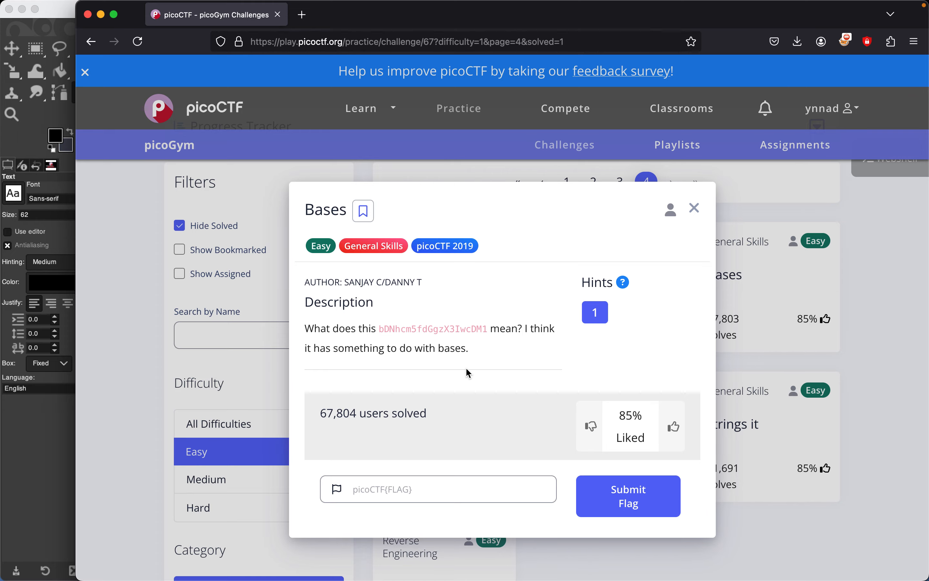
Open a blank new browser tab next to the Bases challenge page.
left_click(447, 15)
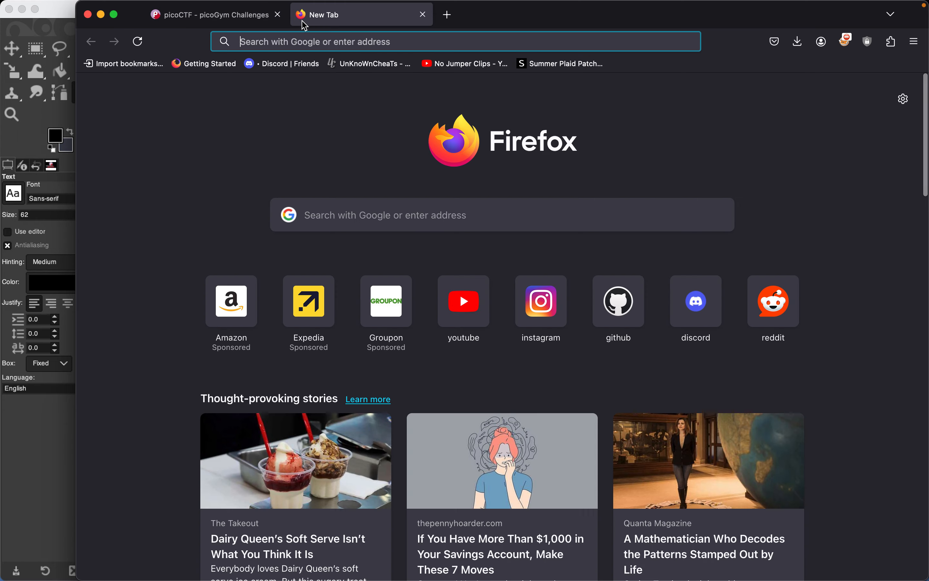
Search Google for base64 and open the Base64 Decode and Encode result.
type("base64")
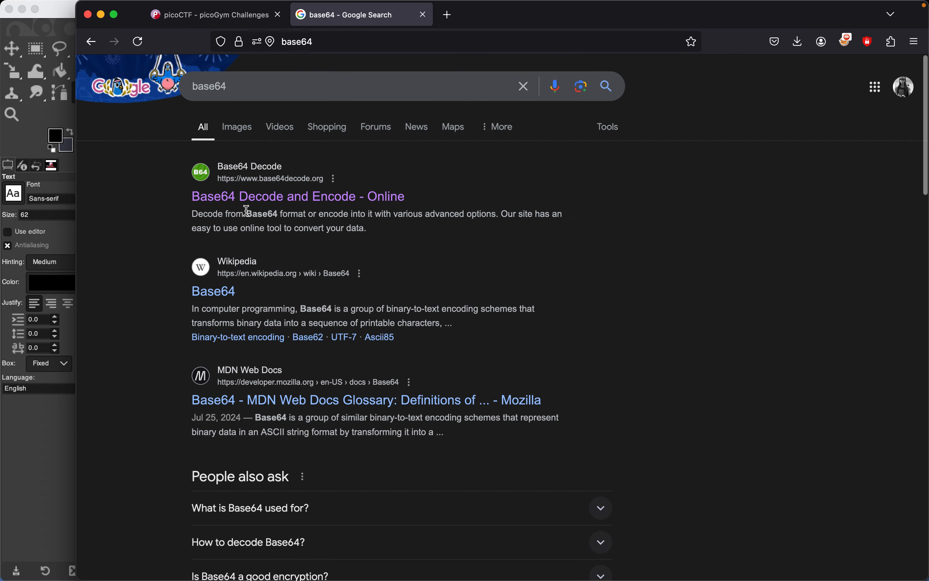
mouse_move(270, 202)
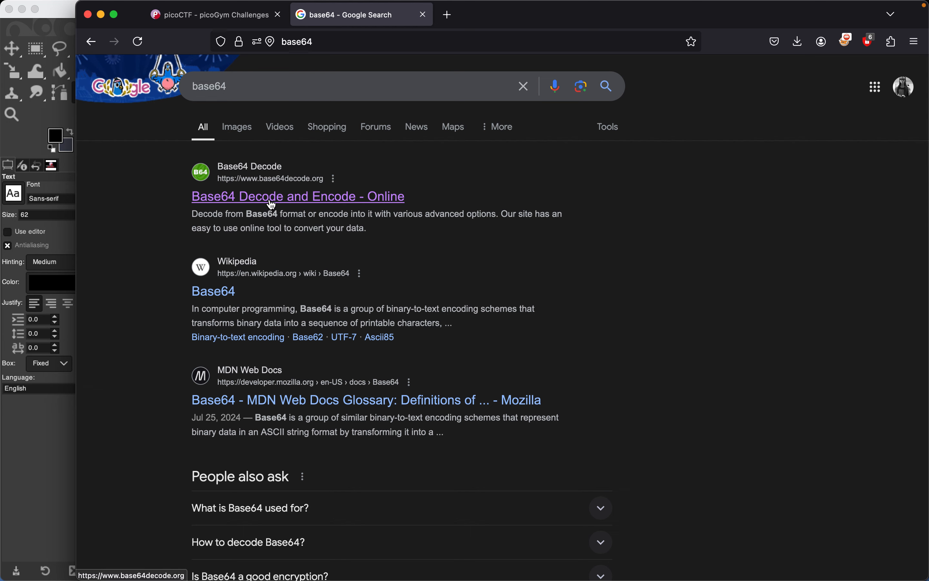
left_click(297, 197)
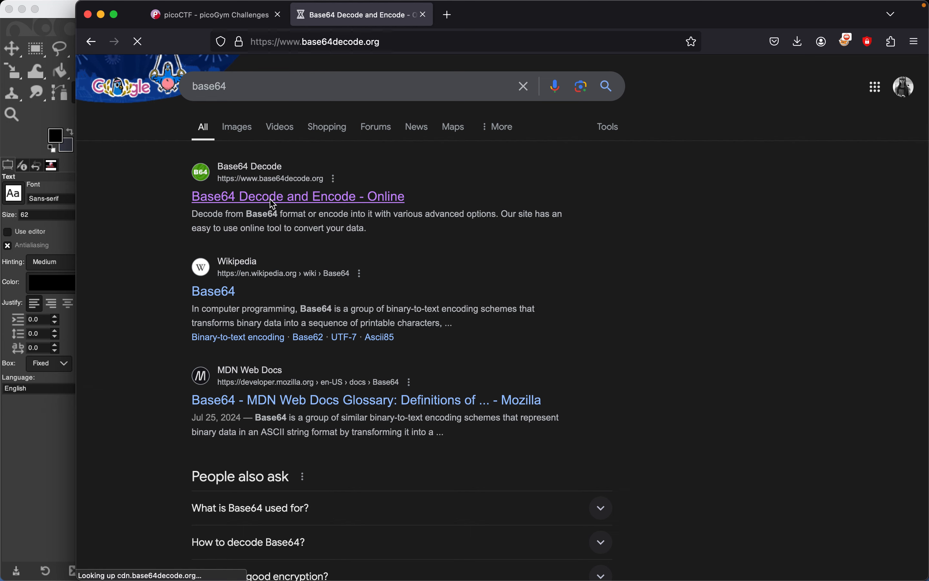
left_click(298, 197)
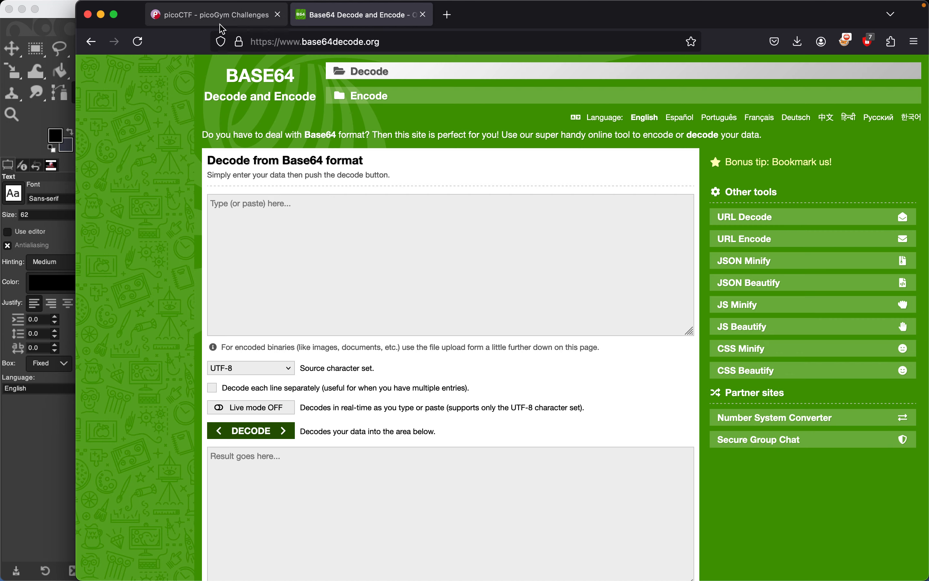
Copy the encoded string bDNhcm5fdGgzX3IwcDM1 from the challenge and return to the decoder.
left_click(208, 14)
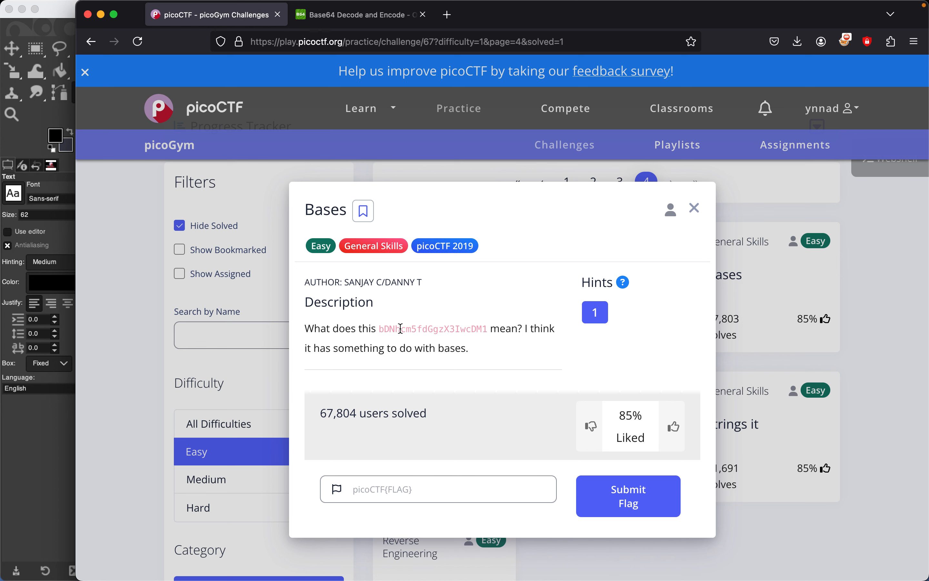
mouse_move(449, 314)
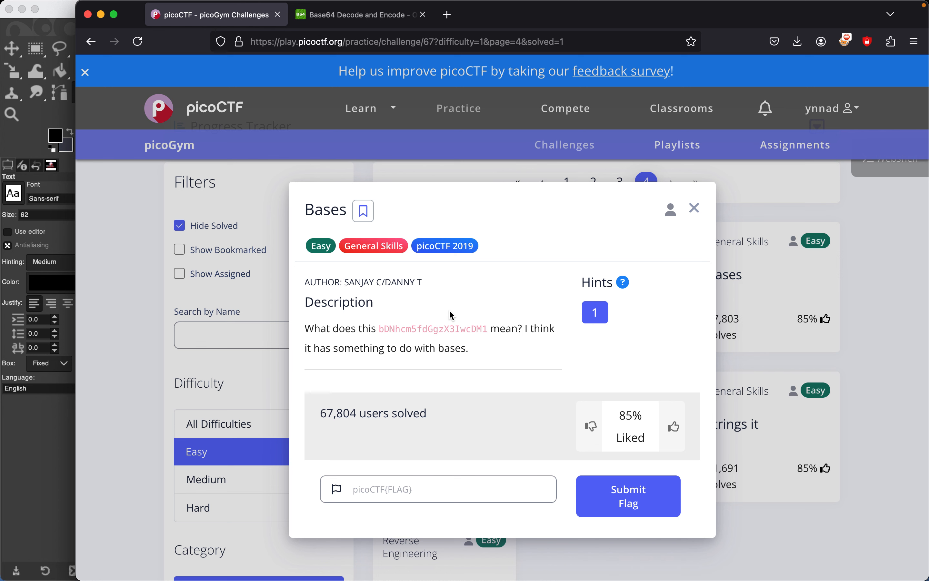
mouse_move(428, 330)
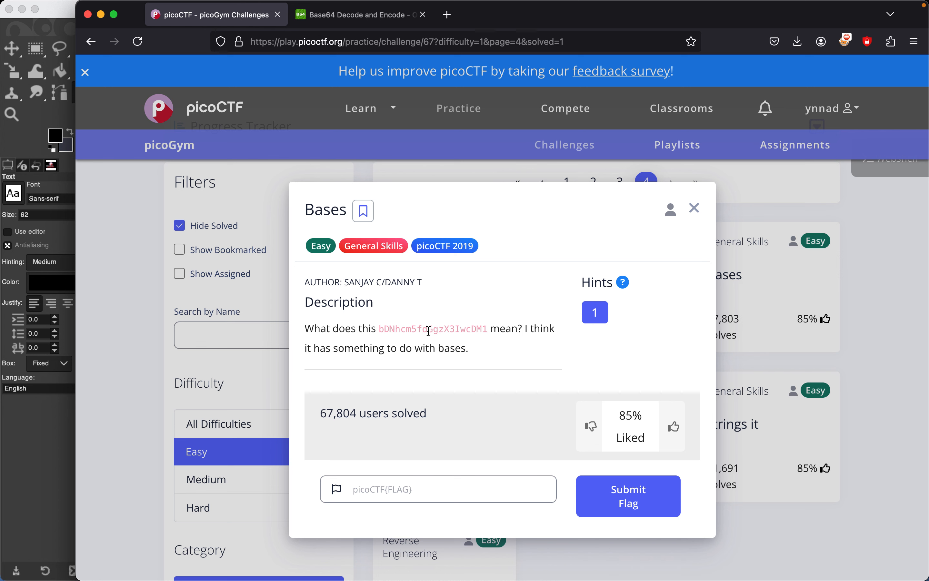
double_click(433, 329)
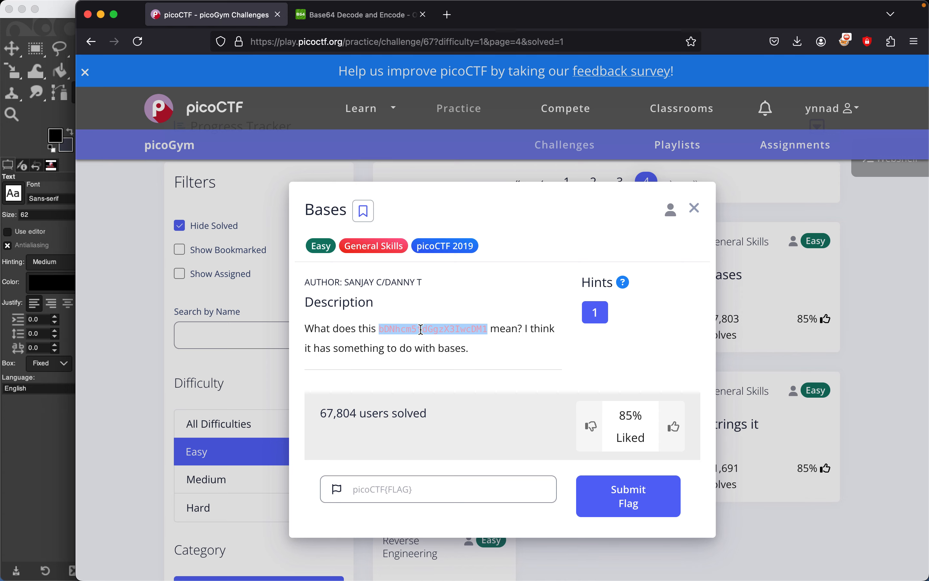
left_click(356, 14)
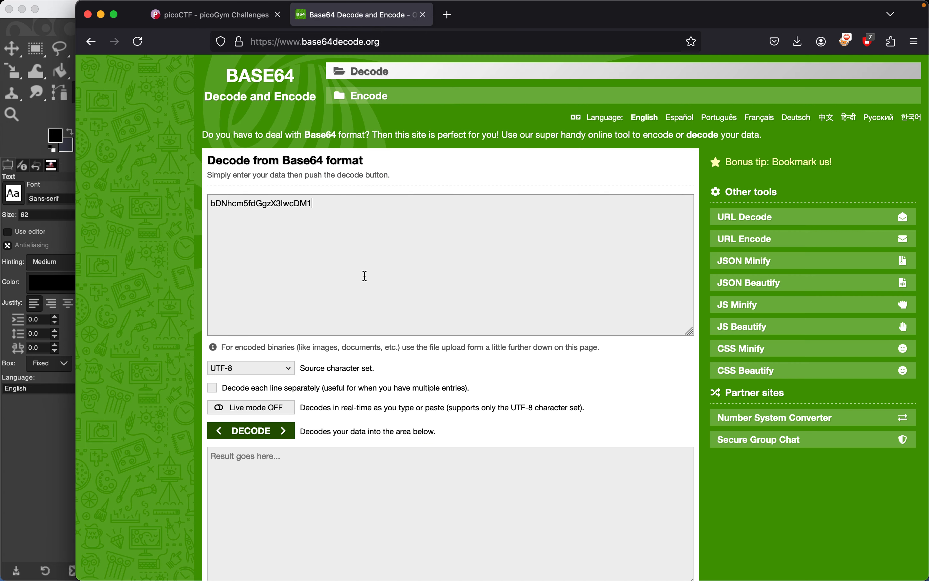
Decode the string to l3arn_th3_r0p35 and bring the challenge page back.
left_click(251, 430)
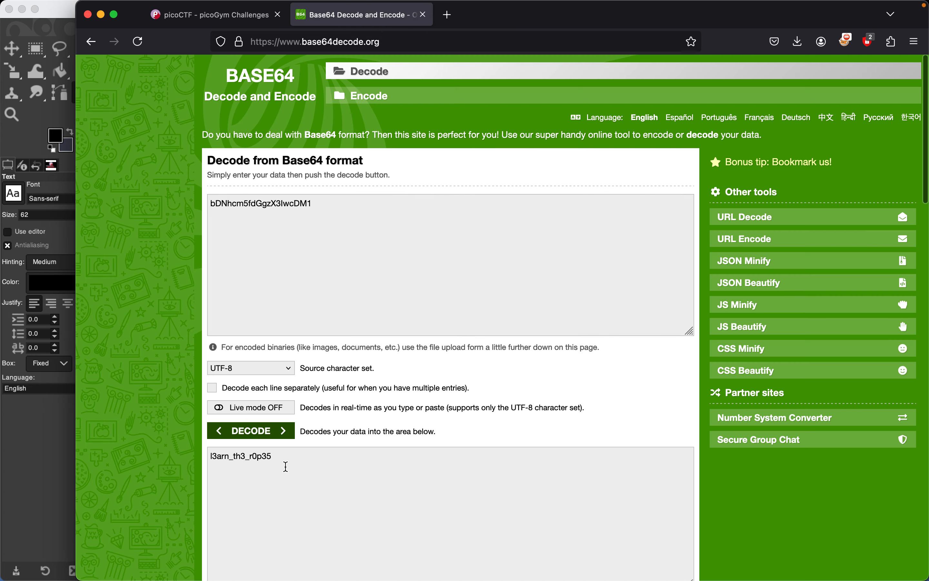
mouse_move(249, 454)
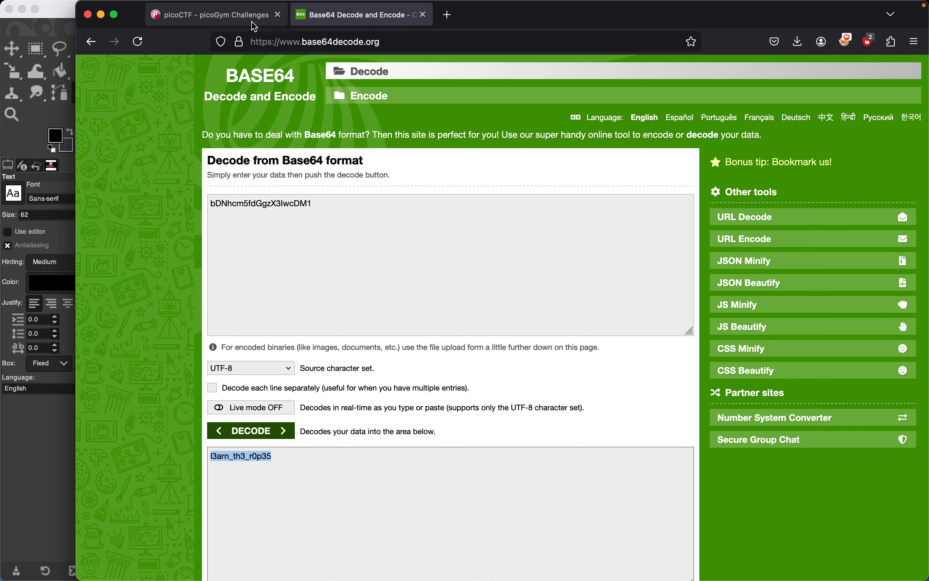
left_click(208, 14)
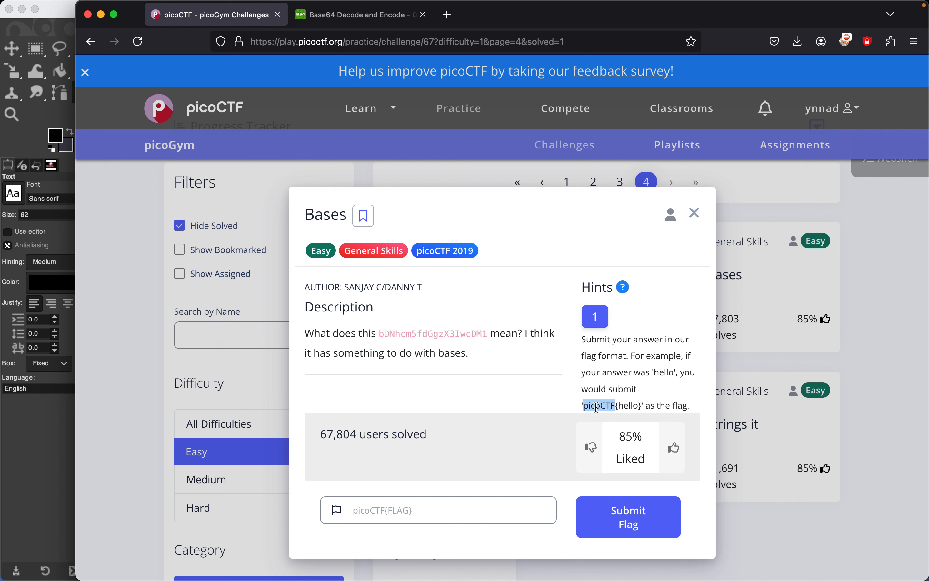
Submit the flag picoCTF{l3arn_th3_r0p35} and dismiss the success banner.
type("picoCTF")
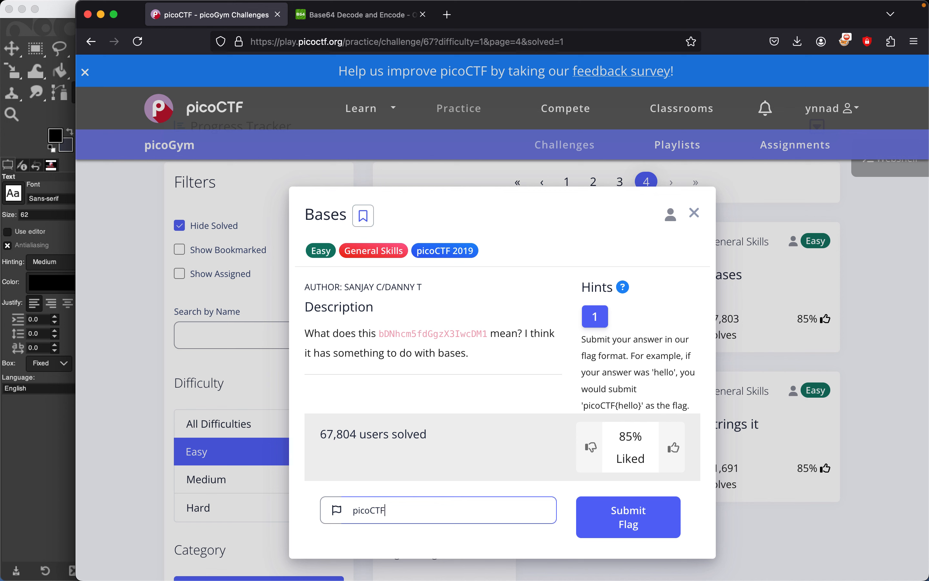
type("{l3arn_th3_r0p35")
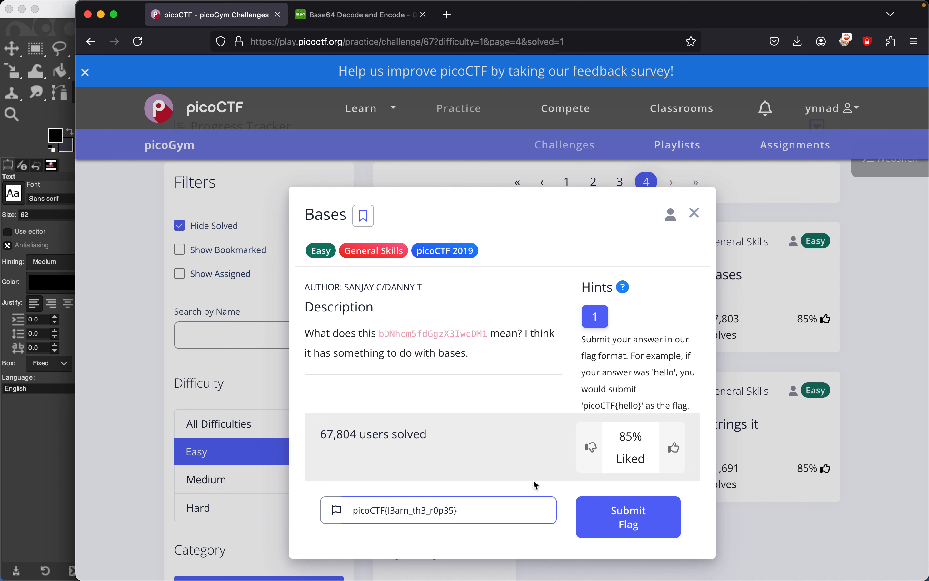
left_click(627, 517)
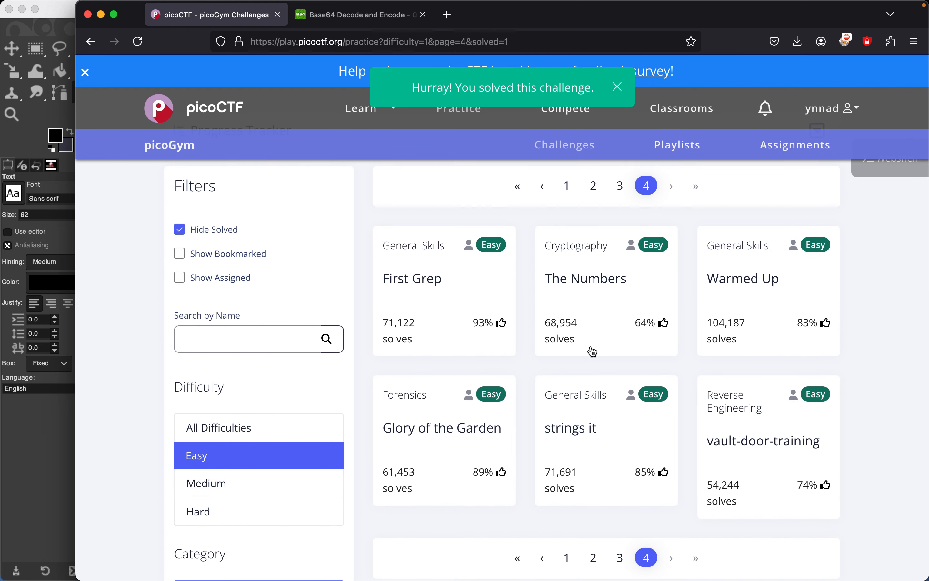
left_click(617, 87)
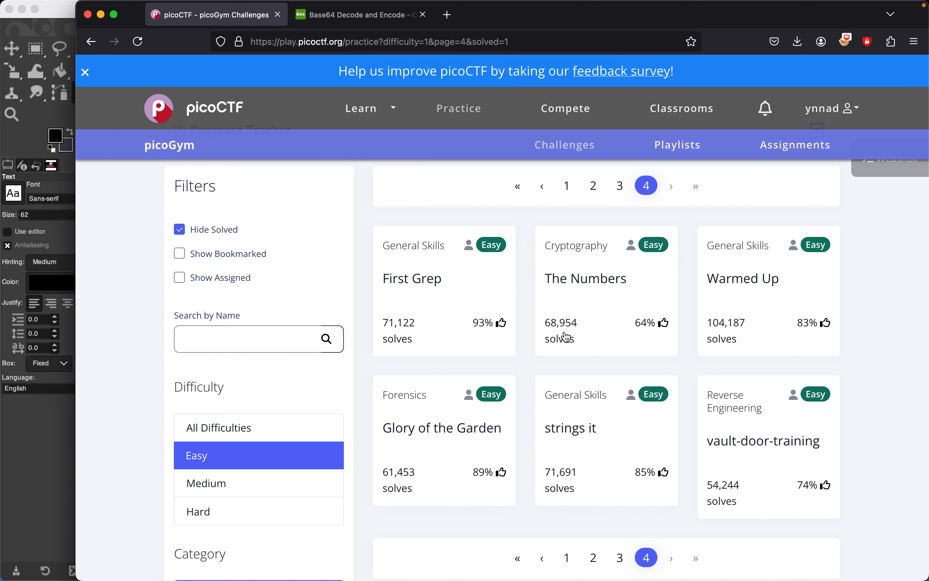